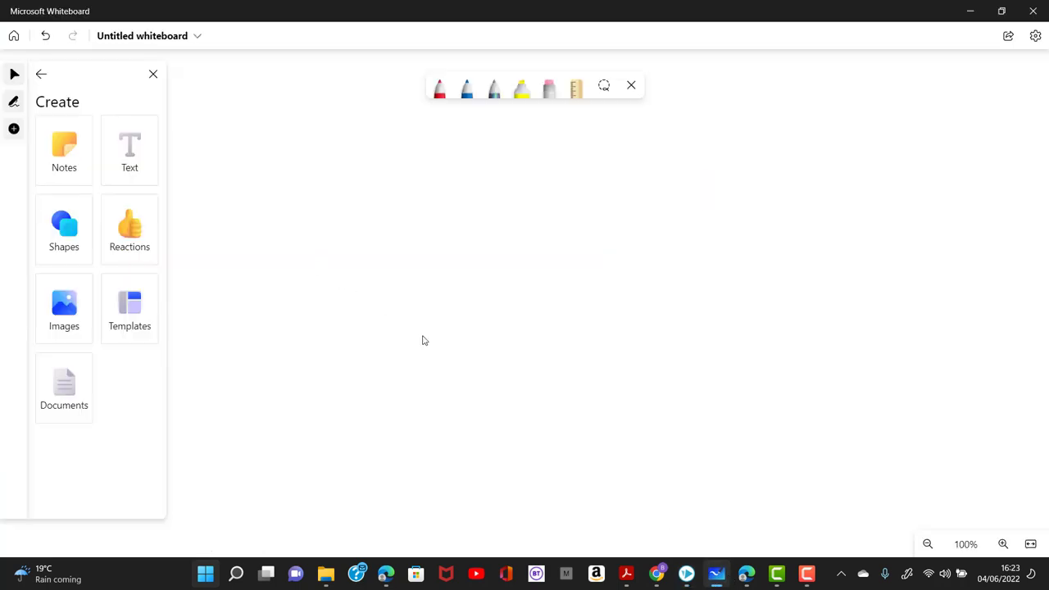
pyautogui.moveTo(747, 49)
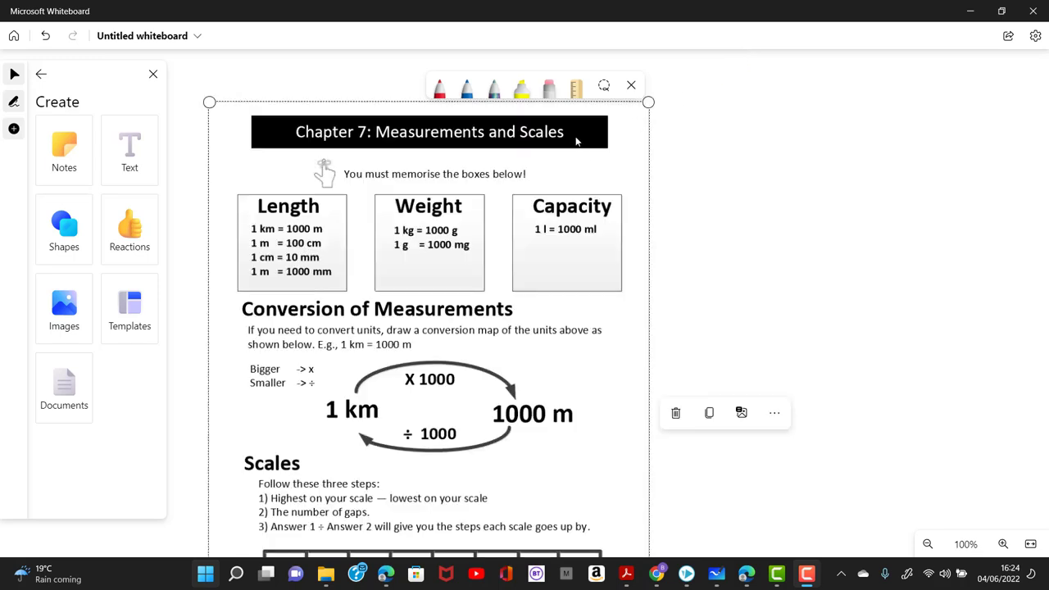
# - Scroll the Create panel to reach the worksheet image to insert
pyautogui.scroll(-3)
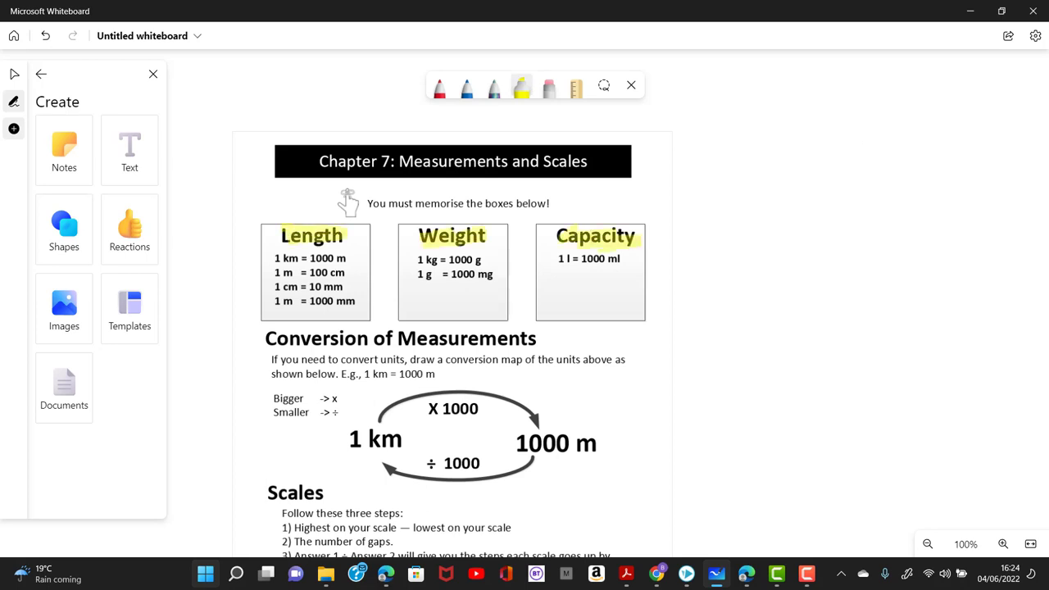
# - Handwrite and underline a 'Length' heading with the first row '1 km =' in blue pen
pyautogui.moveTo(729, 123); pyautogui.dragTo(750, 139)
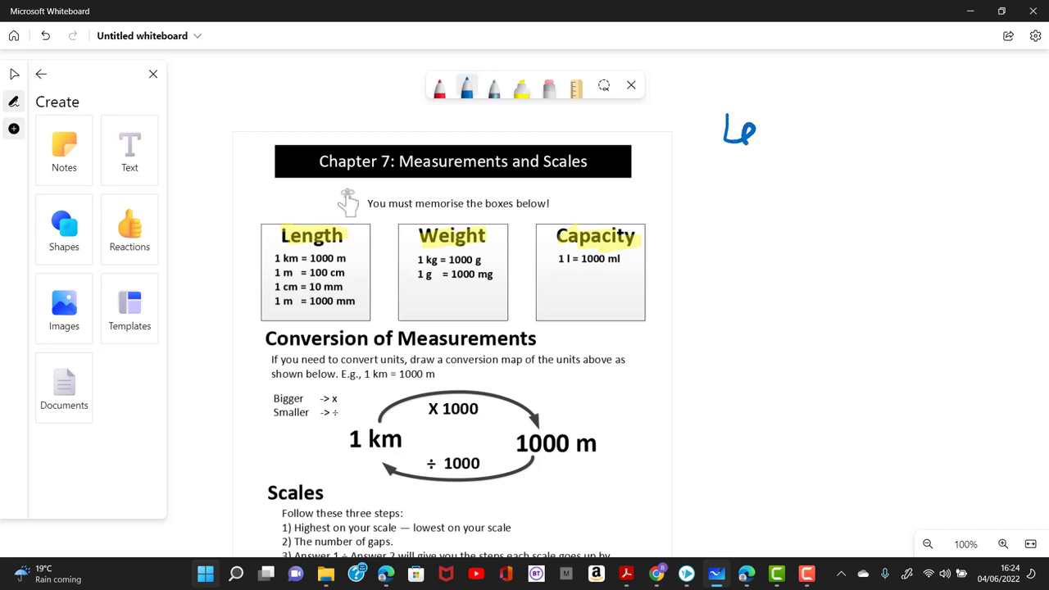
pyautogui.moveTo(740, 131); pyautogui.dragTo(828, 144)
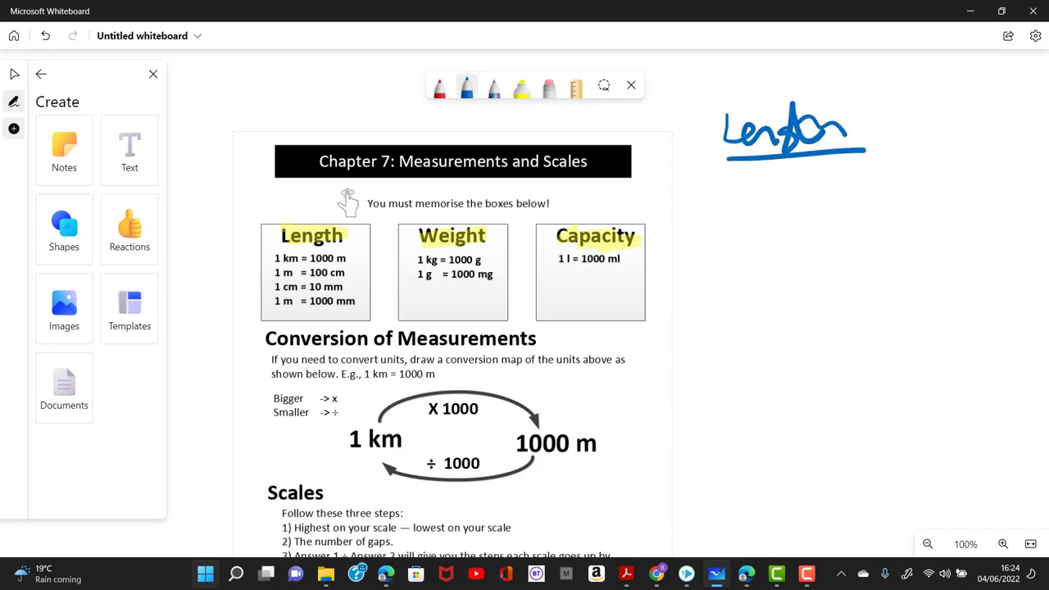
pyautogui.moveTo(719, 177); pyautogui.dragTo(737, 209)
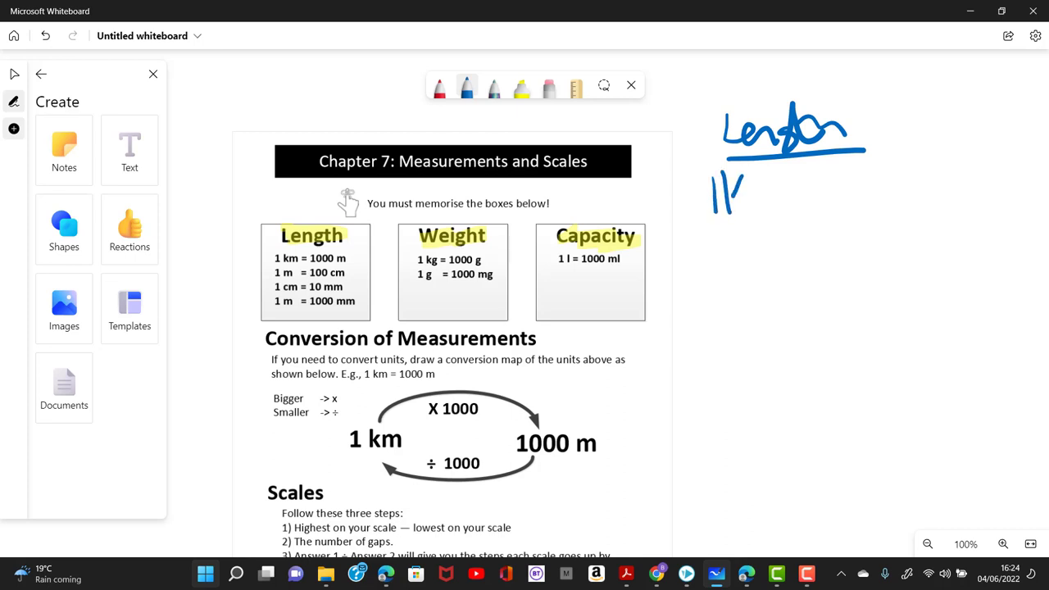
pyautogui.moveTo(721, 193); pyautogui.dragTo(807, 196)
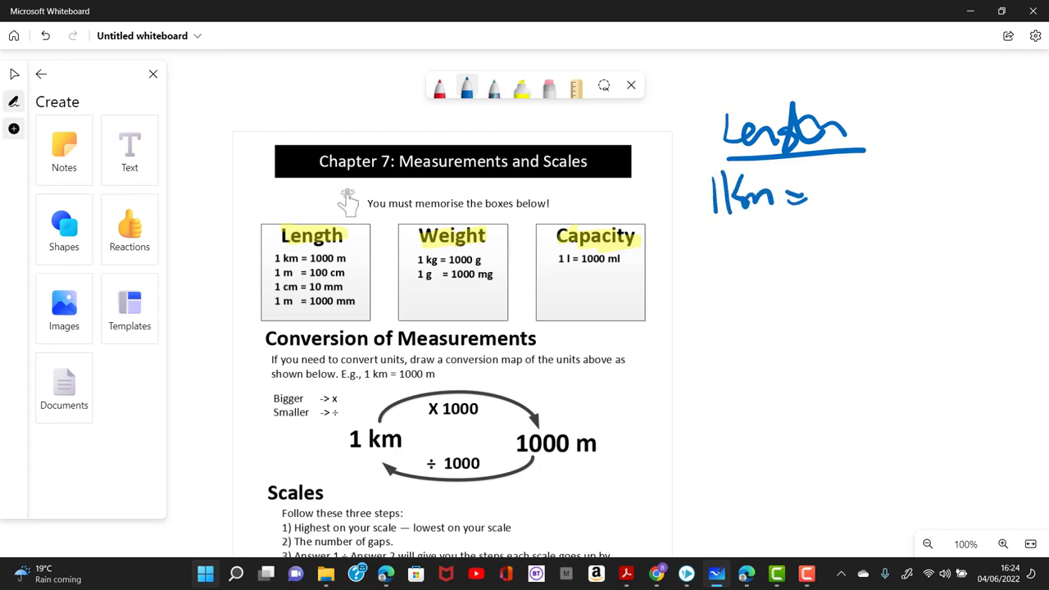
# - Write the remaining rows: 1 m = cm, 1 cm = mm and 1 m = mm
pyautogui.moveTo(950, 172); pyautogui.dragTo(980, 189)
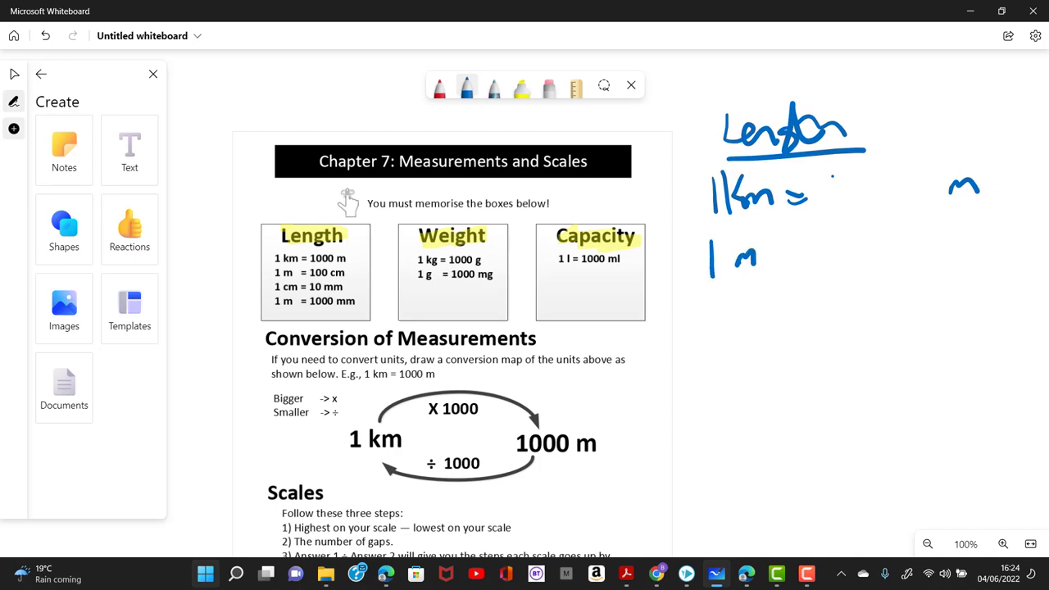
pyautogui.moveTo(778, 258); pyautogui.dragTo(1003, 245)
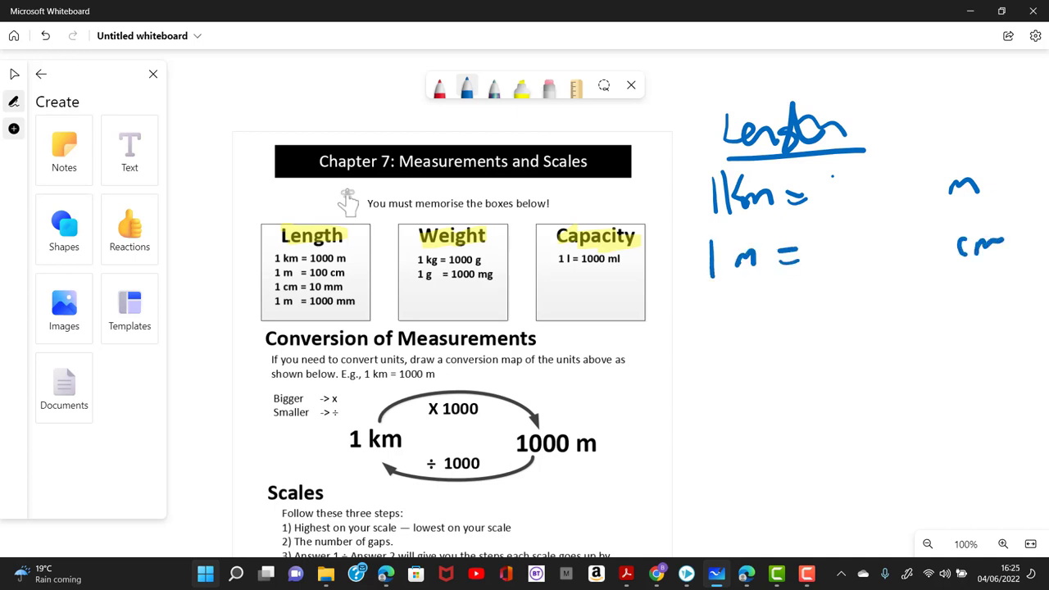
pyautogui.moveTo(1003, 245); pyautogui.dragTo(1020, 246)
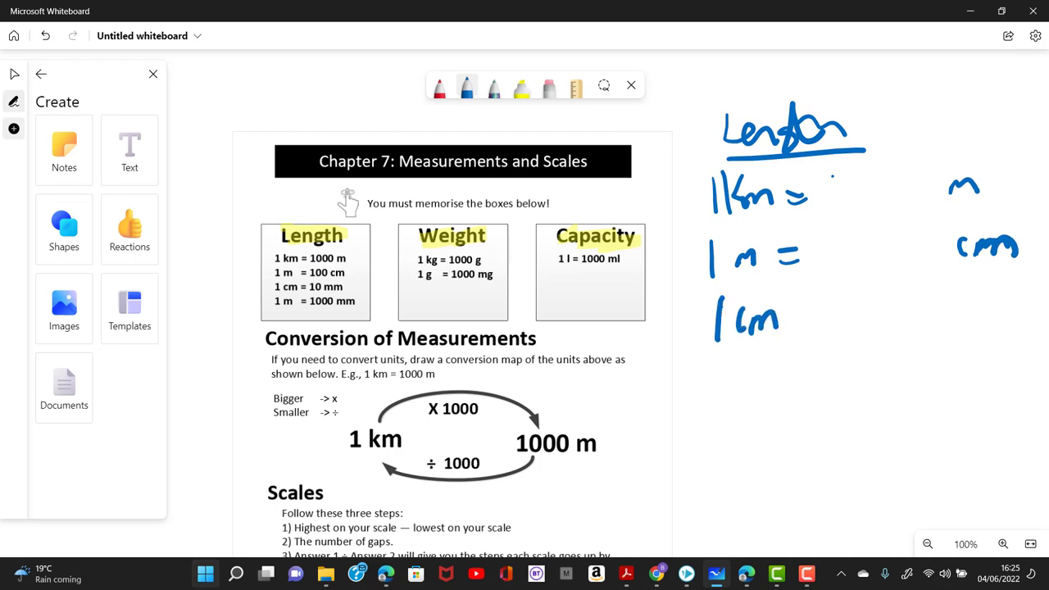
pyautogui.moveTo(795, 320); pyautogui.dragTo(1017, 315)
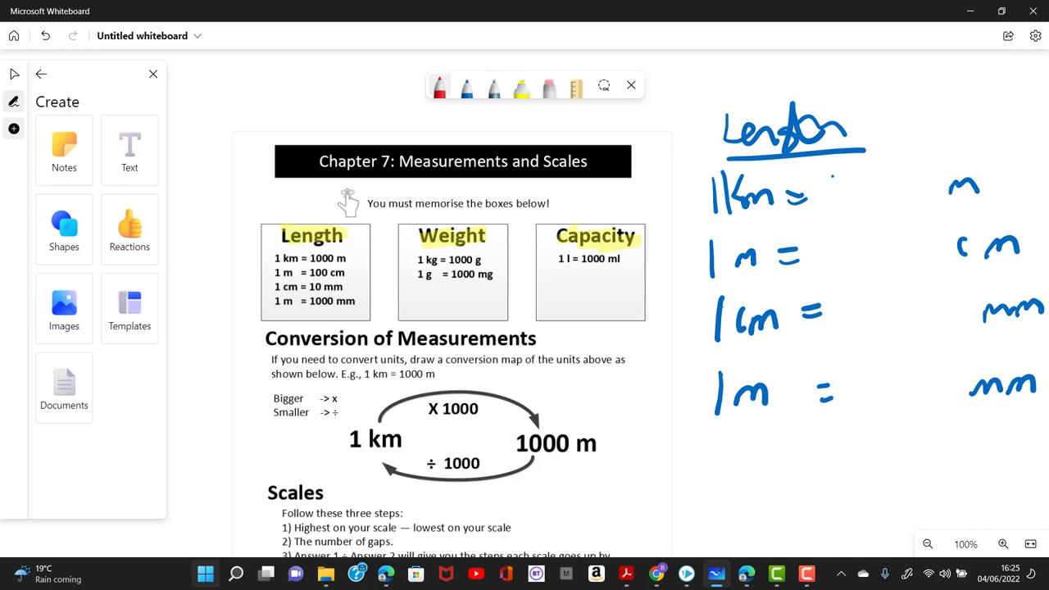
# - Fill in the conversion values 1000, 100 and 10 in red pen
pyautogui.moveTo(835, 180); pyautogui.dragTo(918, 194)
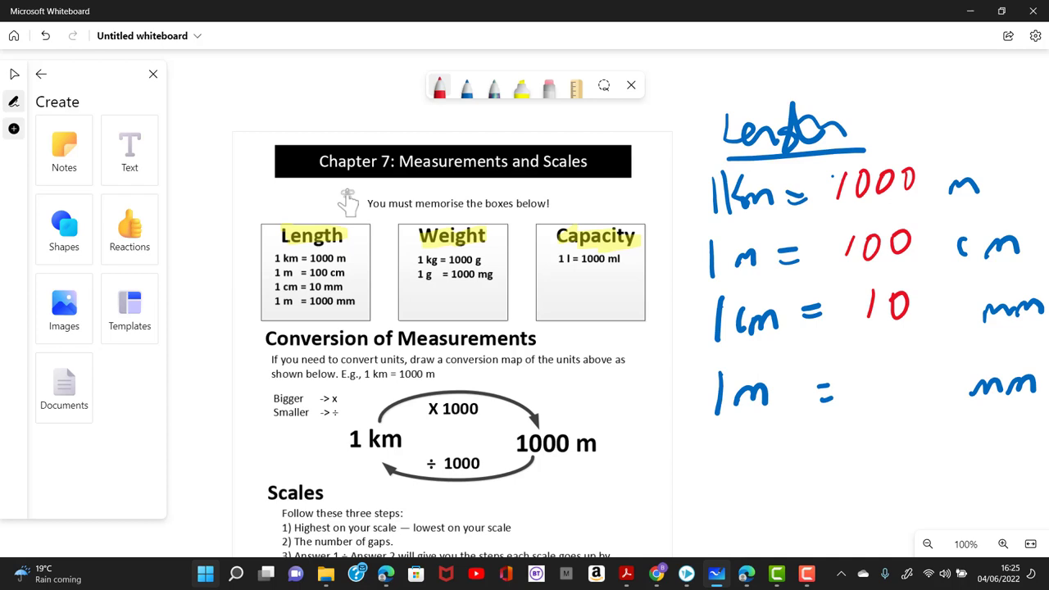
pyautogui.moveTo(852, 385); pyautogui.dragTo(950, 386)
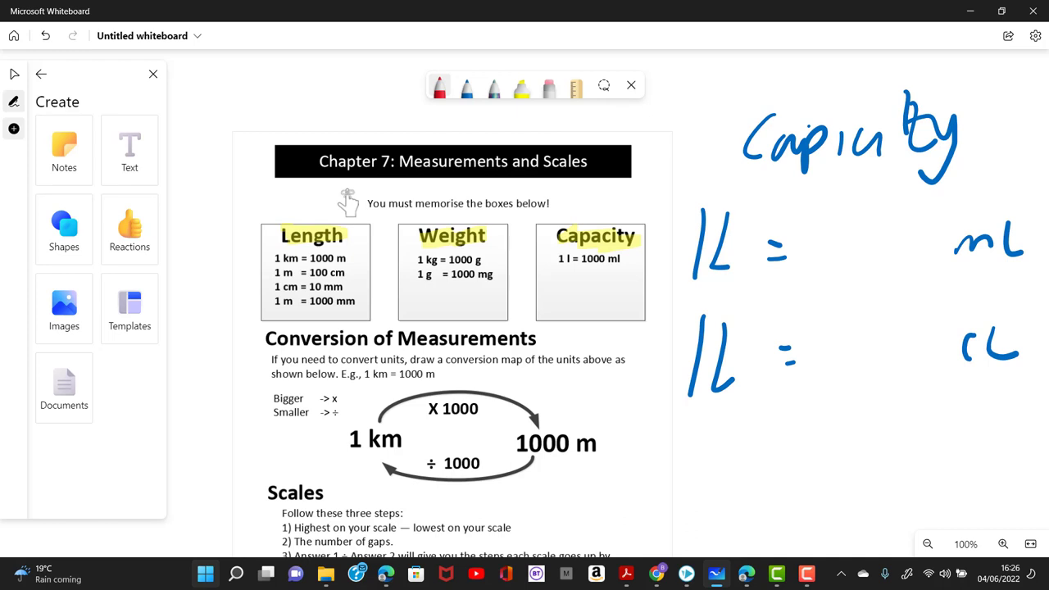
# - Write the red values 1000 mL and 100 cL for the 1 L rows
pyautogui.moveTo(811, 246); pyautogui.dragTo(885, 238)
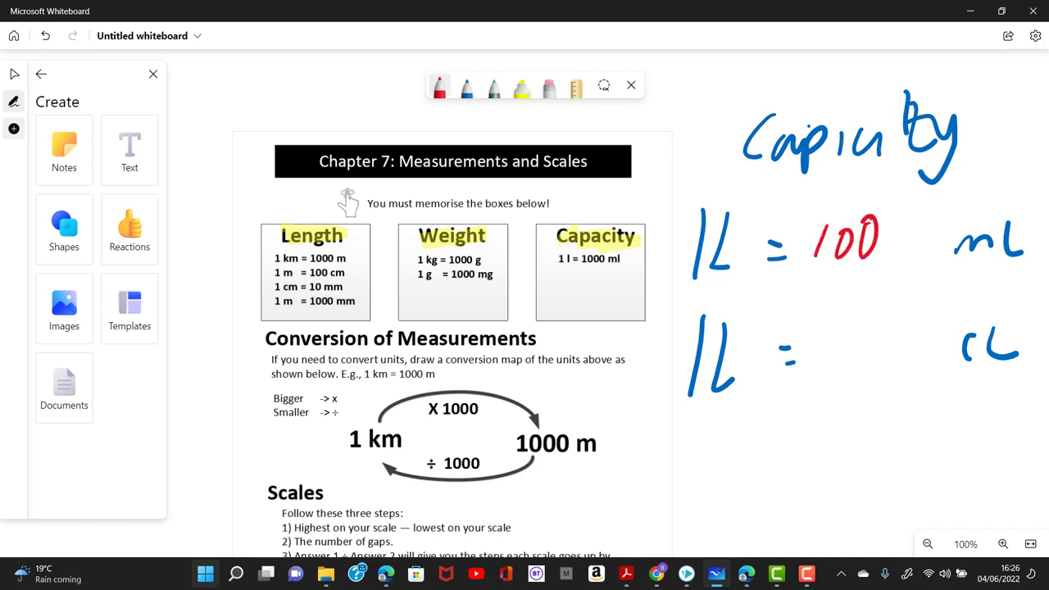
pyautogui.moveTo(898, 238); pyautogui.dragTo(926, 237)
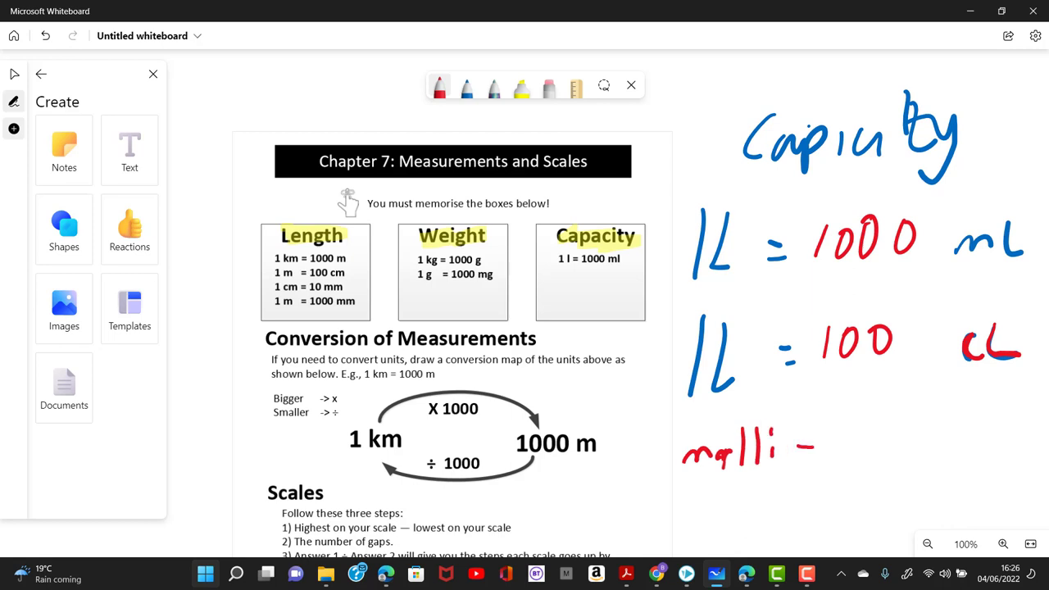
# - Note milli- = 1000 and begin the centi- prefix line beneath
pyautogui.moveTo(828, 446); pyautogui.dragTo(950, 446)
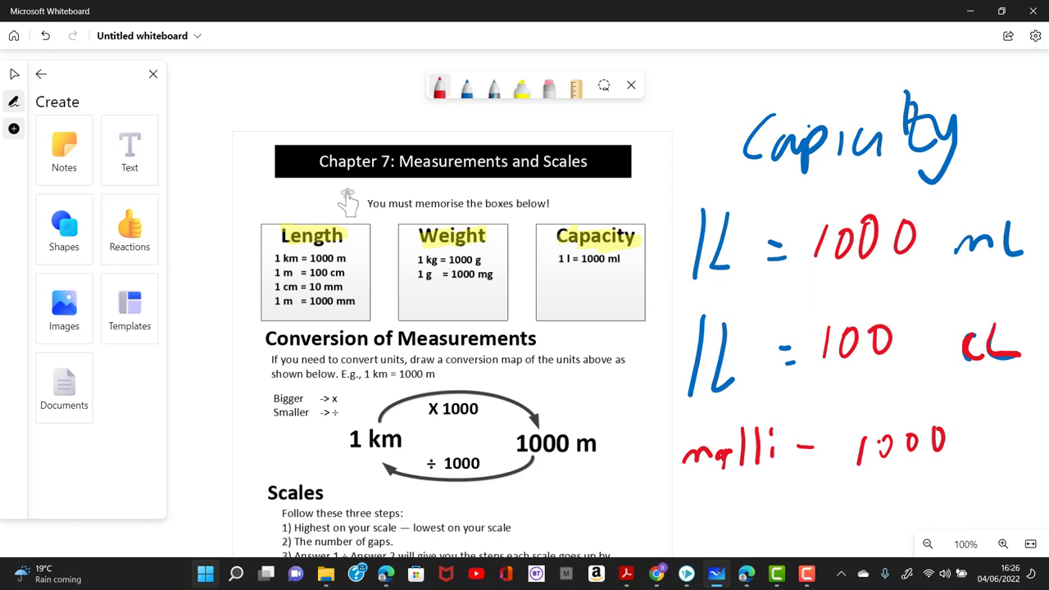
pyautogui.moveTo(688, 508); pyautogui.dragTo(767, 508)
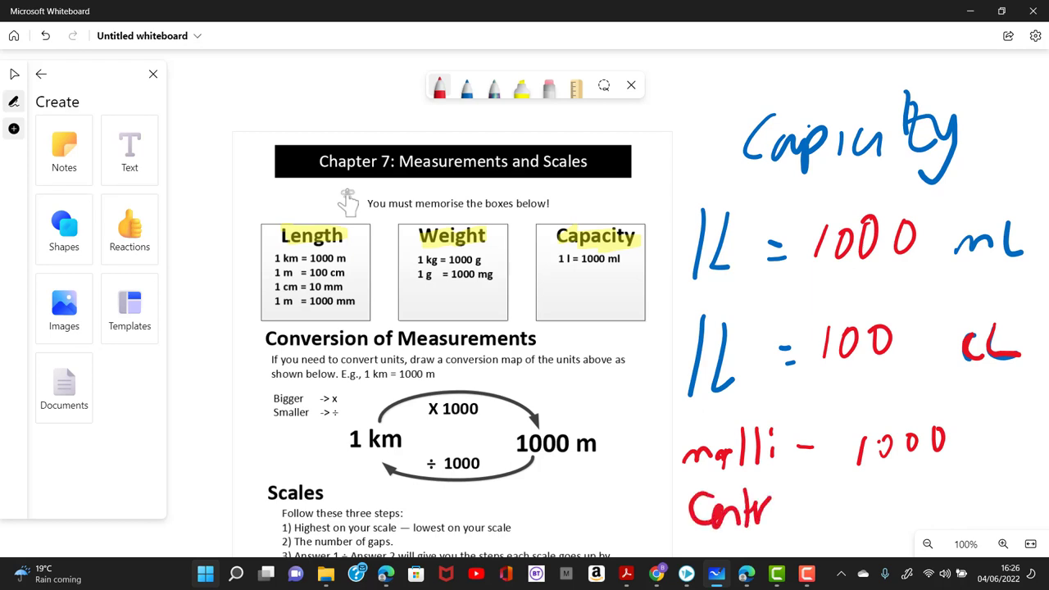